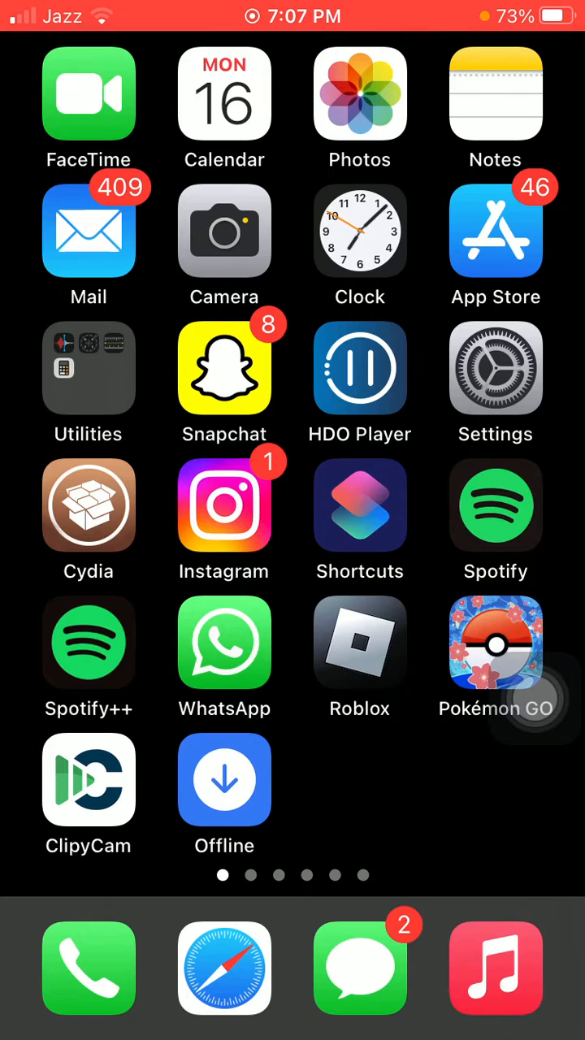
# Go into Settings and switch Bluetooth on from the Bluetooth page.
pyautogui.click(496, 368)
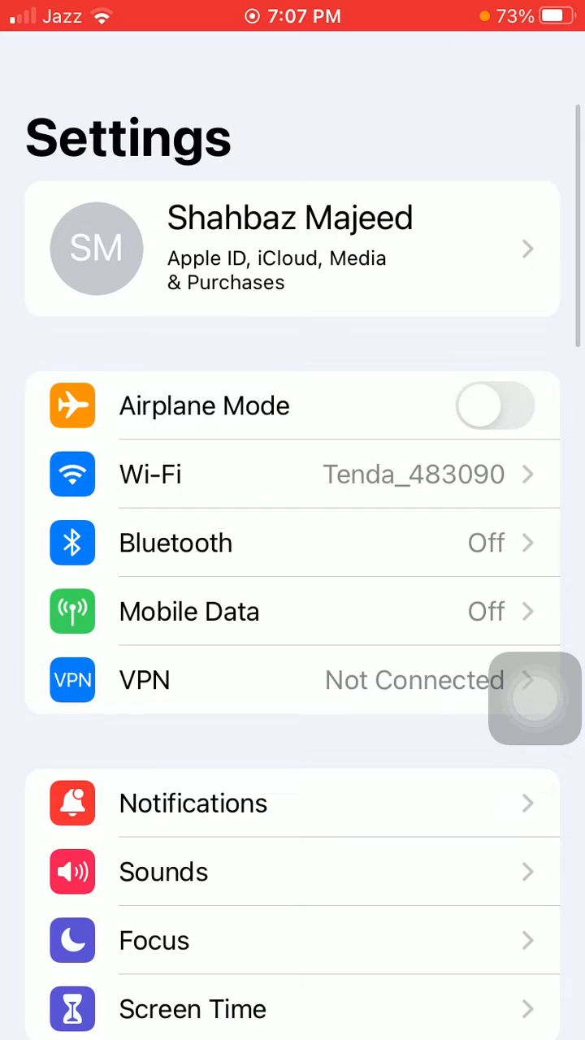
pyautogui.scroll(-3)
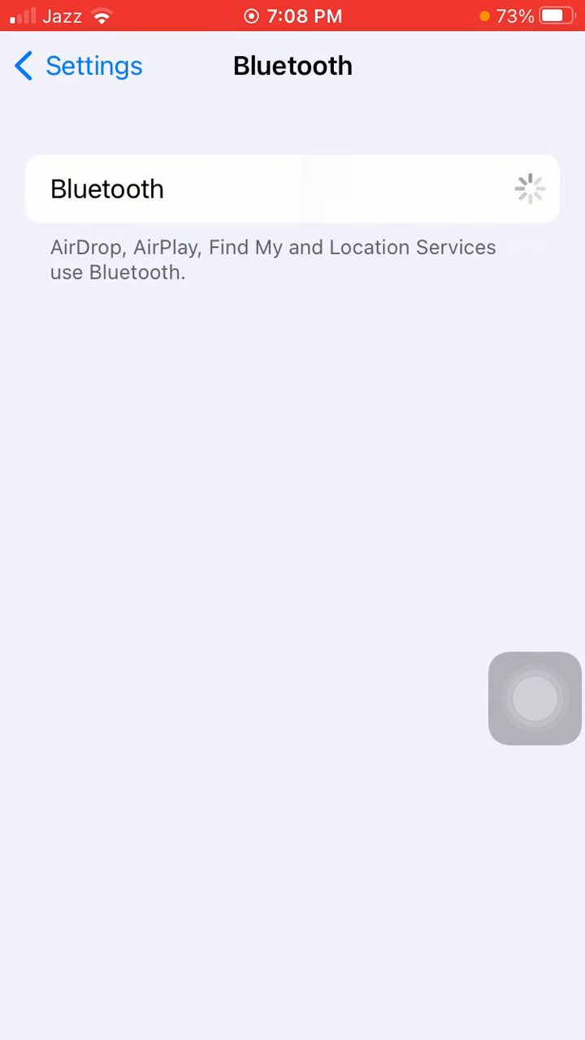
# Leave Bluetooth for the Wi-Fi page and switch Wi-Fi off.
pyautogui.click(495, 189)
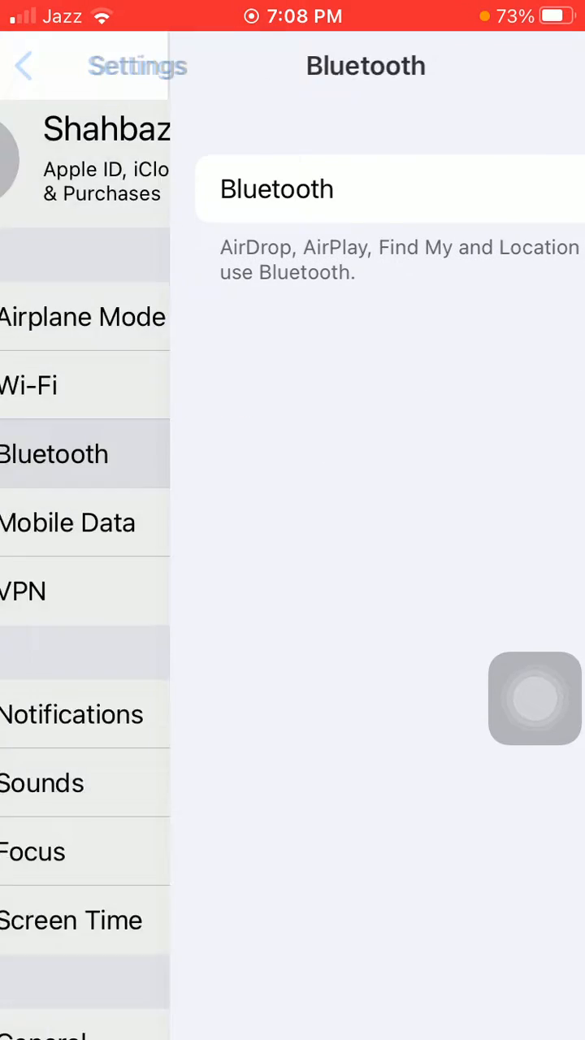
pyautogui.click(28, 385)
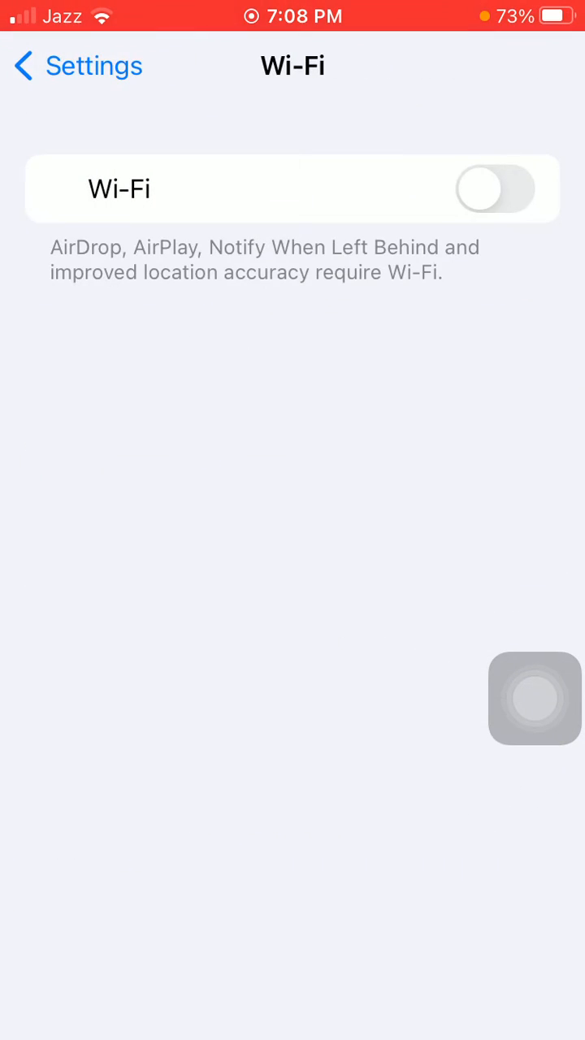
pyautogui.click(535, 698)
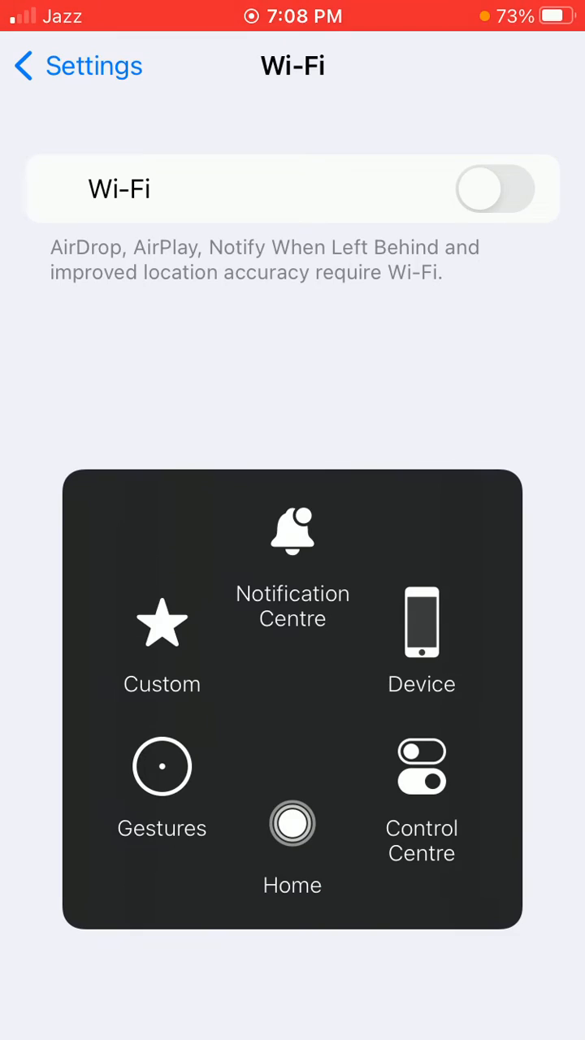
# Return to the home screen via the AssistiveTouch Home button, Wi-Fi still off.
pyautogui.click(291, 823)
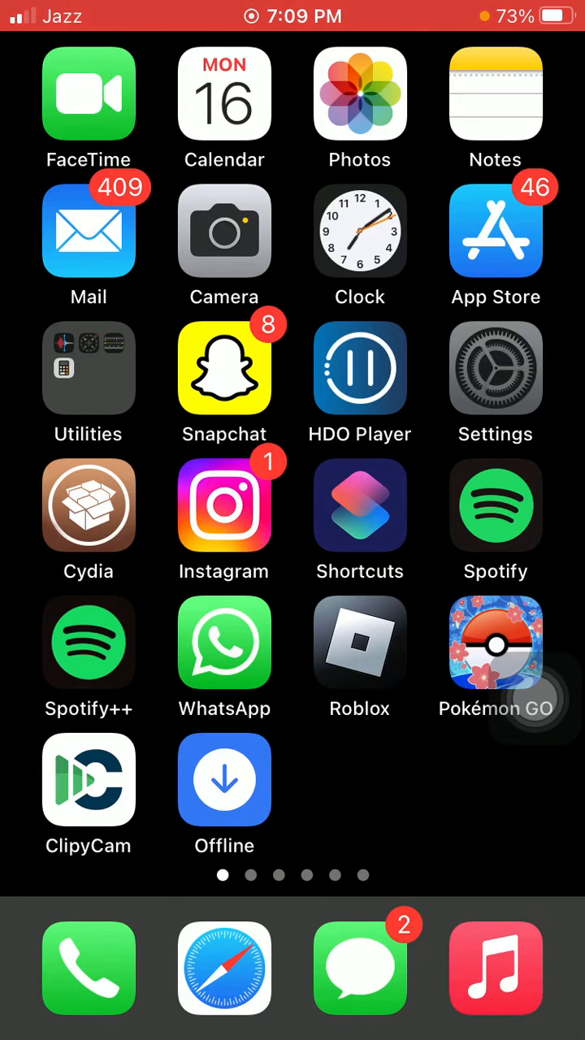
# Reopen Settings, go to General and reach the Transfer or Reset iPhone options.
pyautogui.click(495, 367)
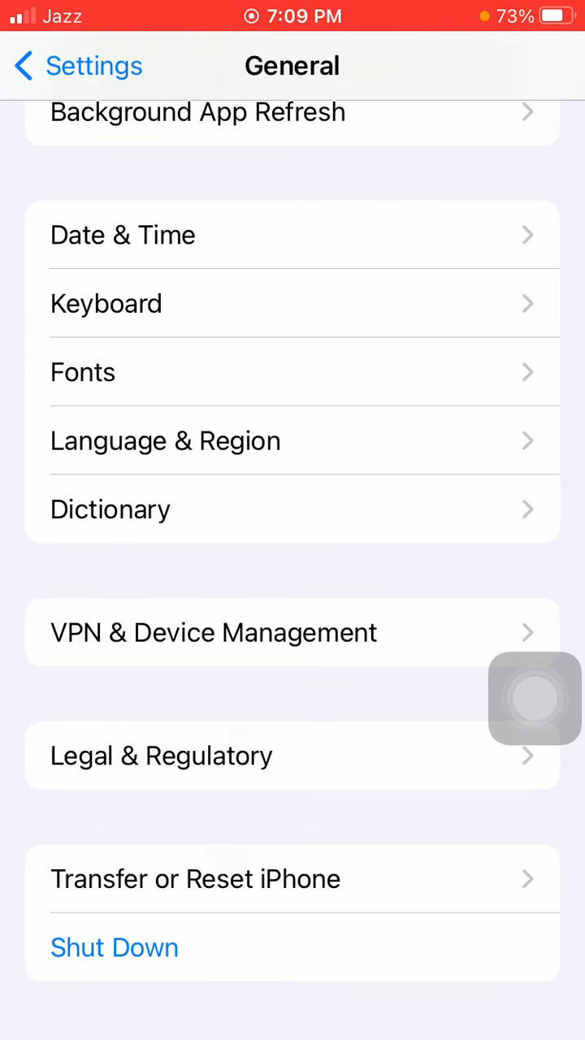
pyautogui.scroll(-3)
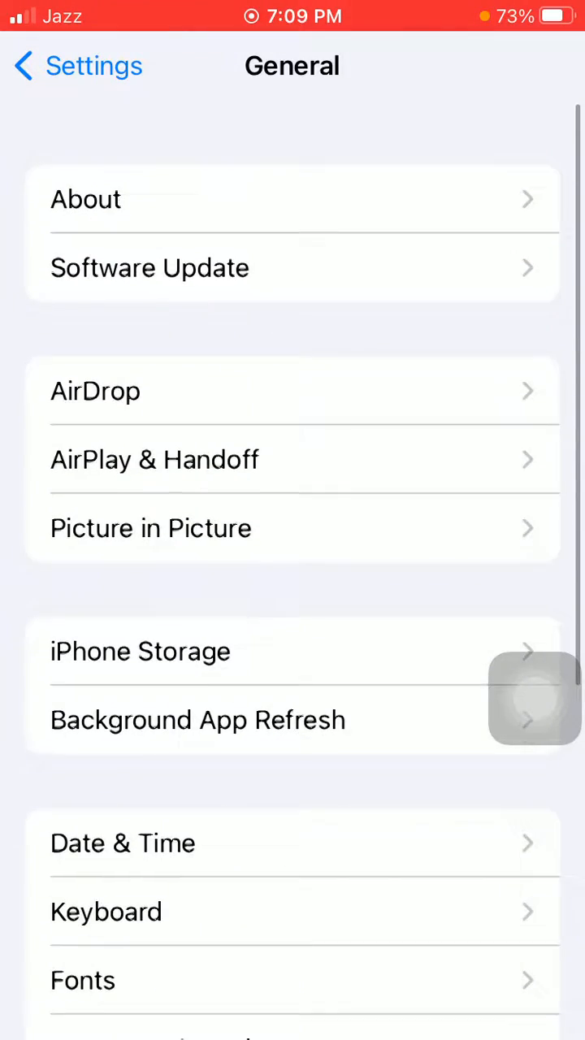
pyautogui.scroll(-3)
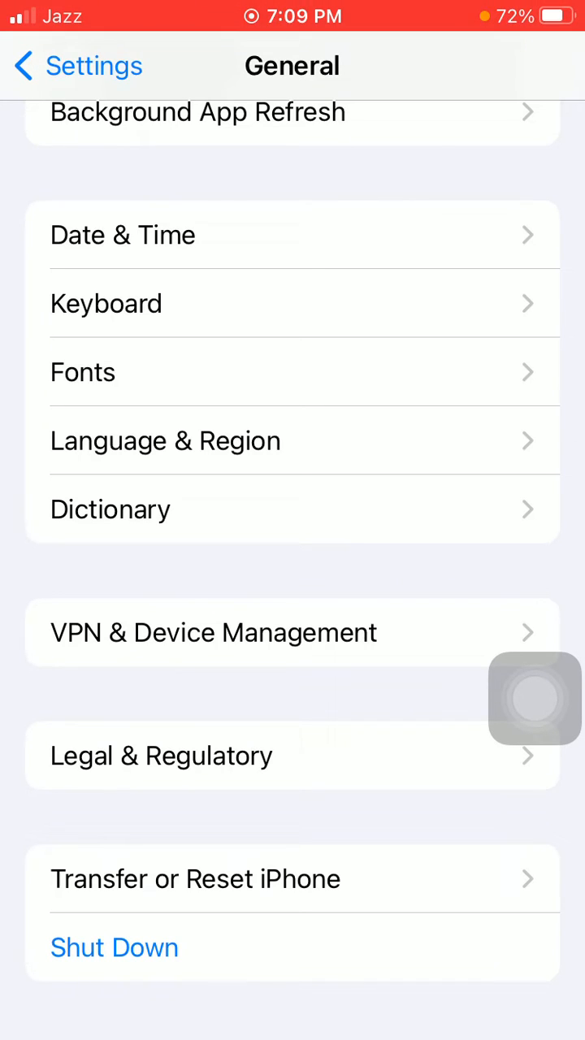
pyautogui.click(195, 878)
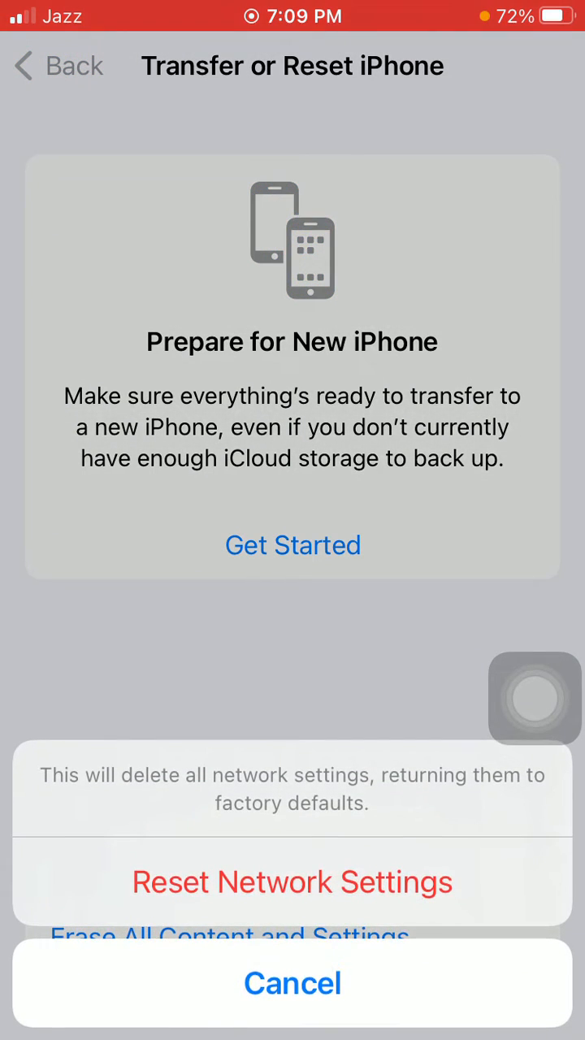
# Confirm Reset Network Settings, returning to the General page.
pyautogui.click(293, 982)
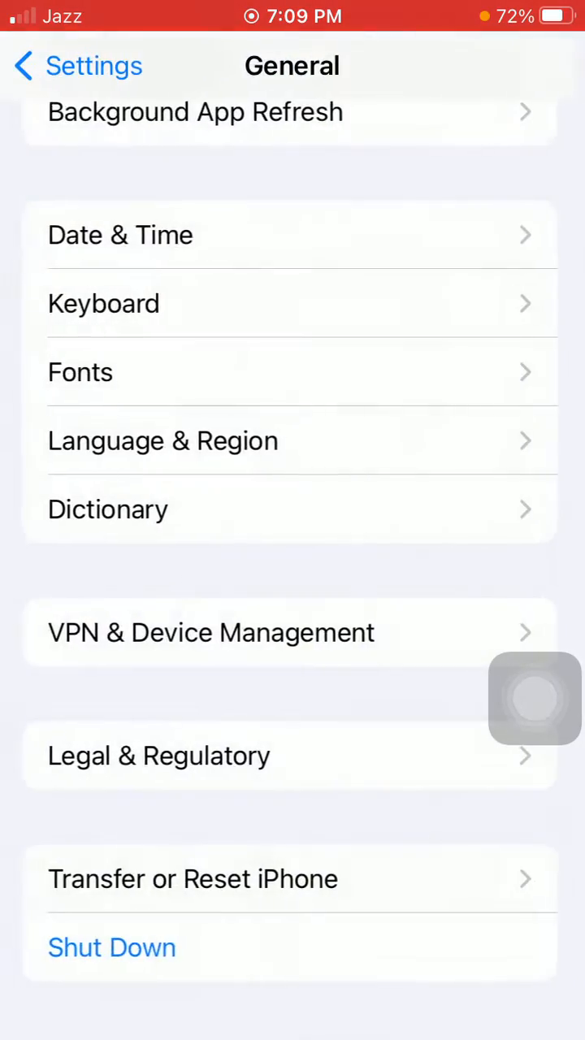